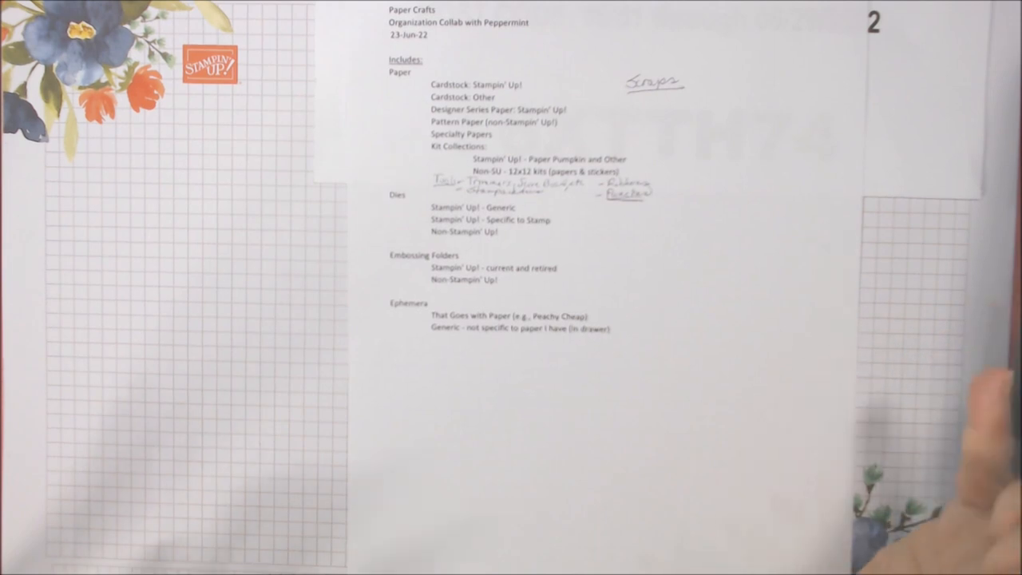
pyautogui.moveTo(919, 375)
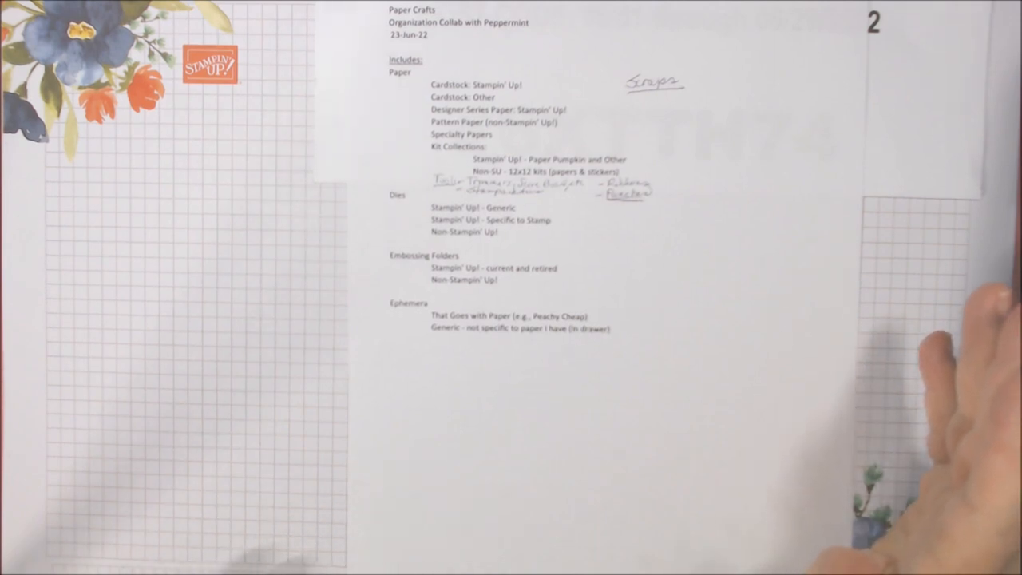
pyautogui.moveTo(919, 359)
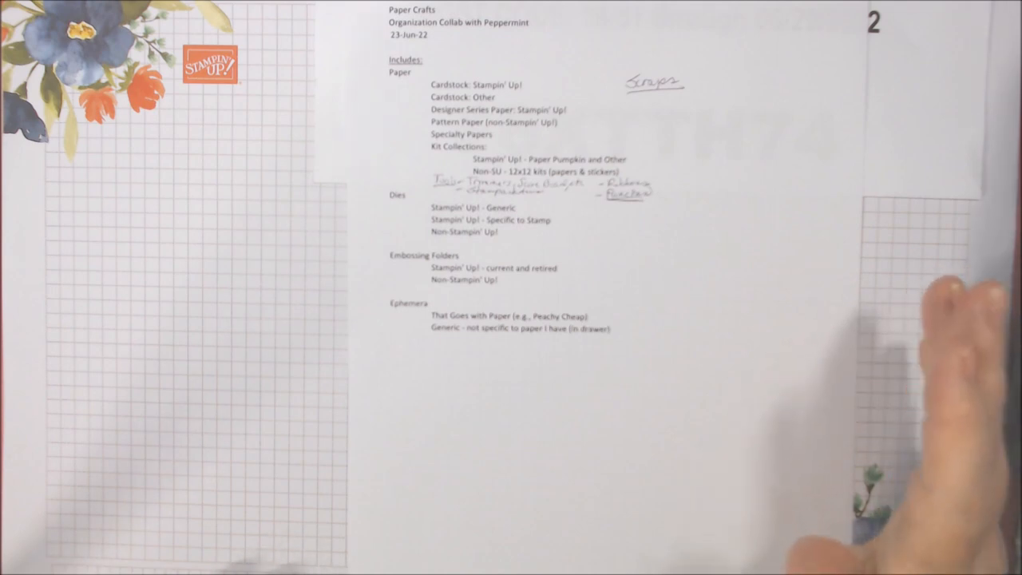
pyautogui.moveTo(879, 447)
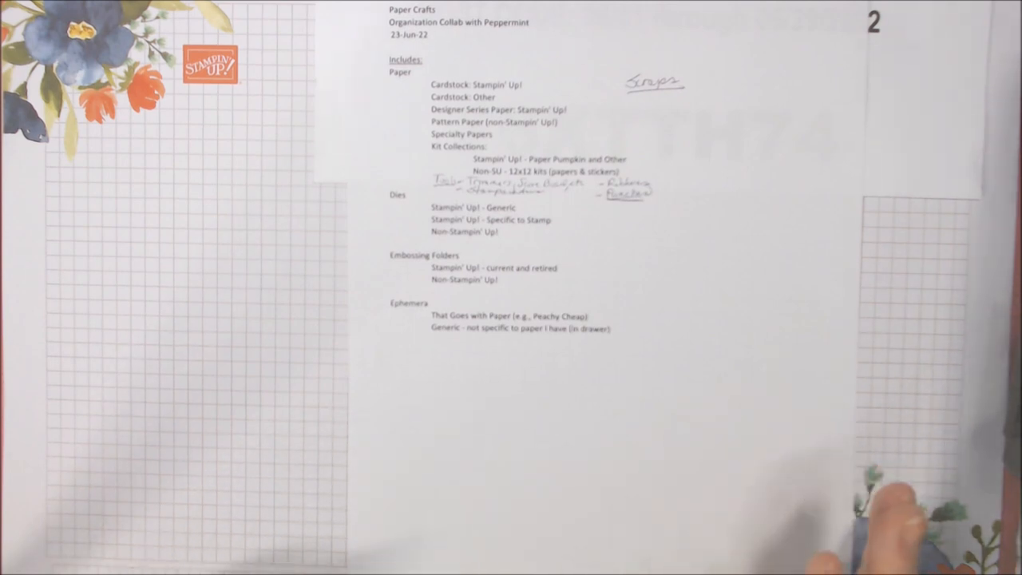
pyautogui.moveTo(863, 503)
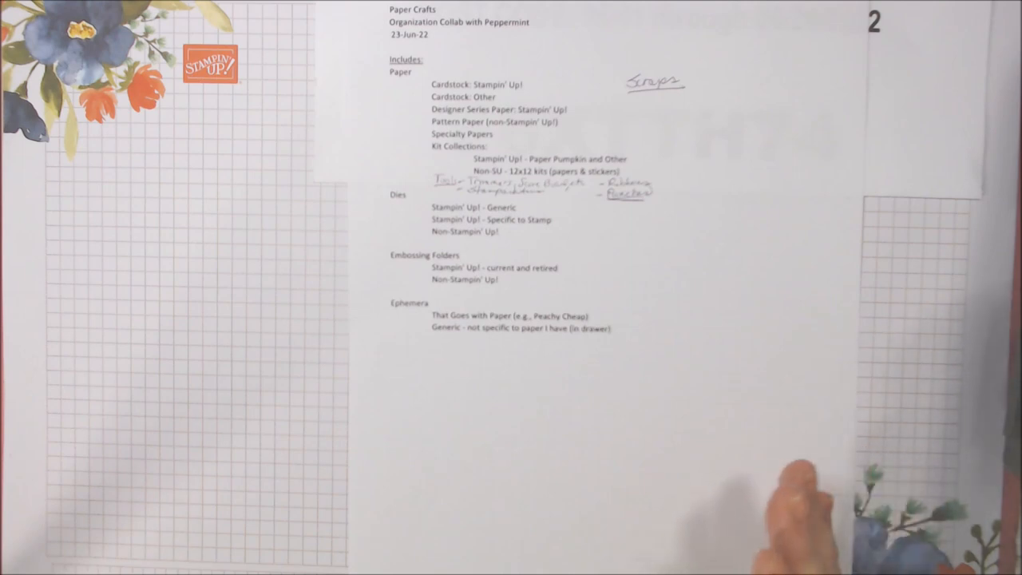
pyautogui.moveTo(894, 504)
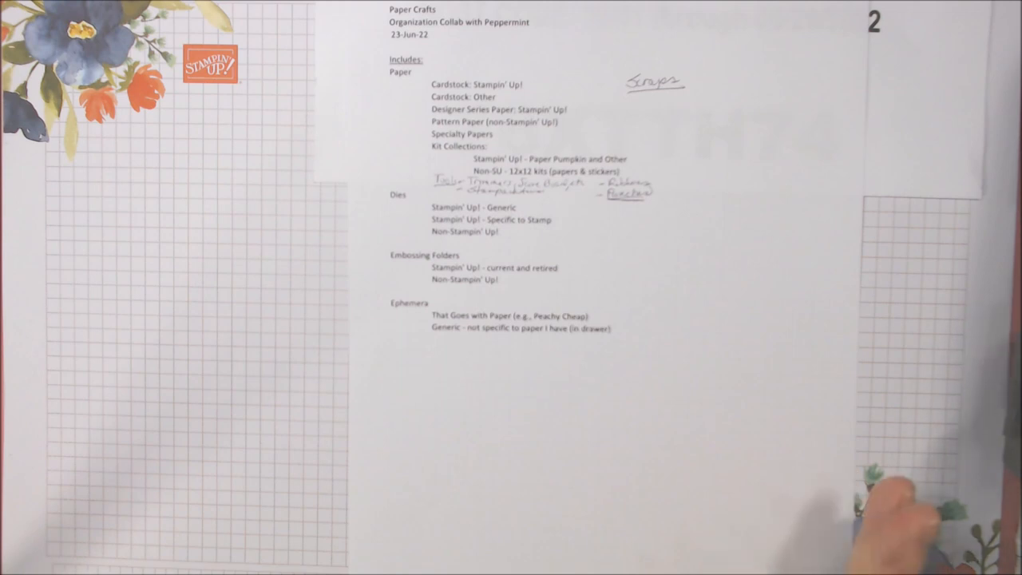